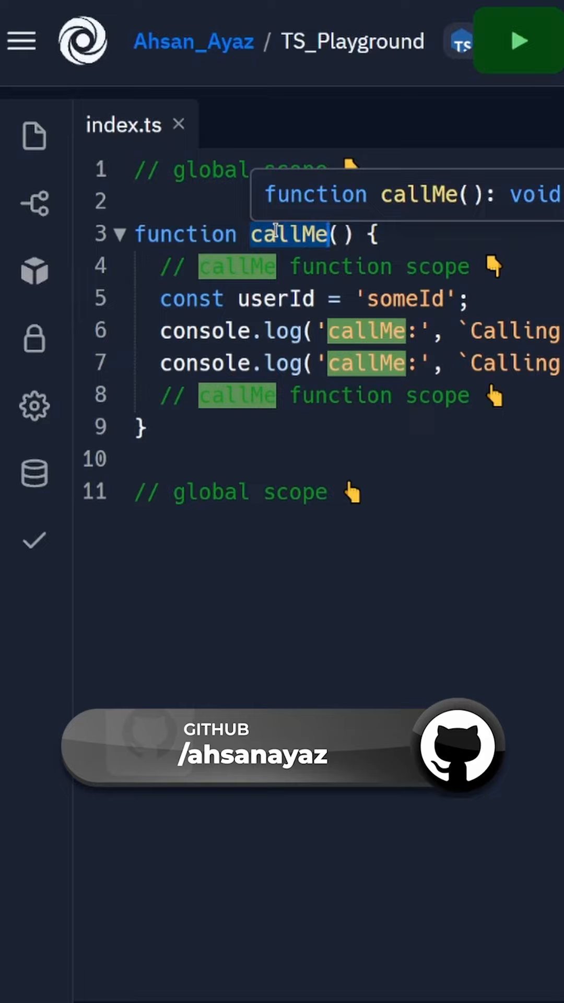
- Rename callMe to idGenerator and empty its body, keeping the scope comments
text(idGenerator)
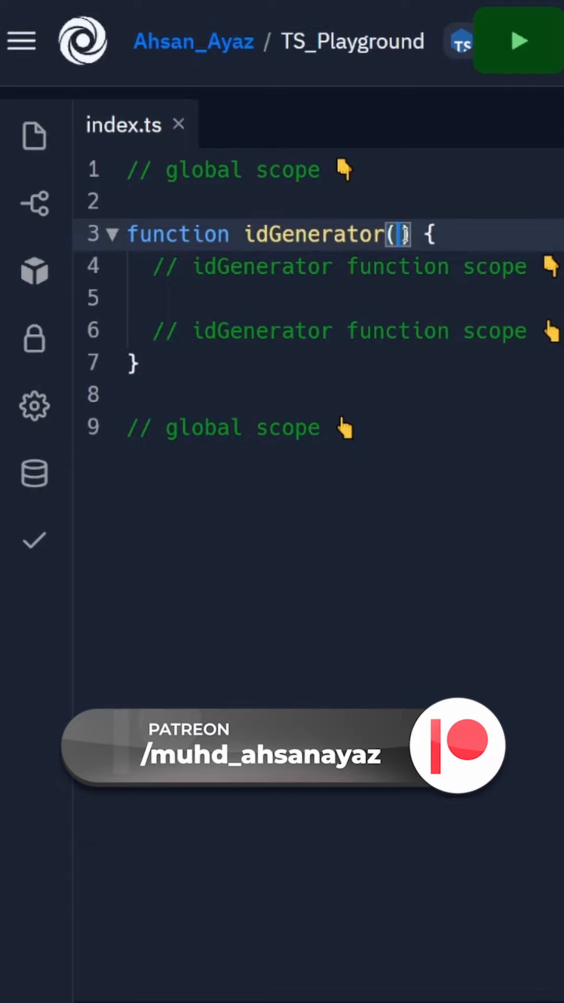
- Add a prefix parameter to idGenerator and return an empty inner function
text(prefiox)
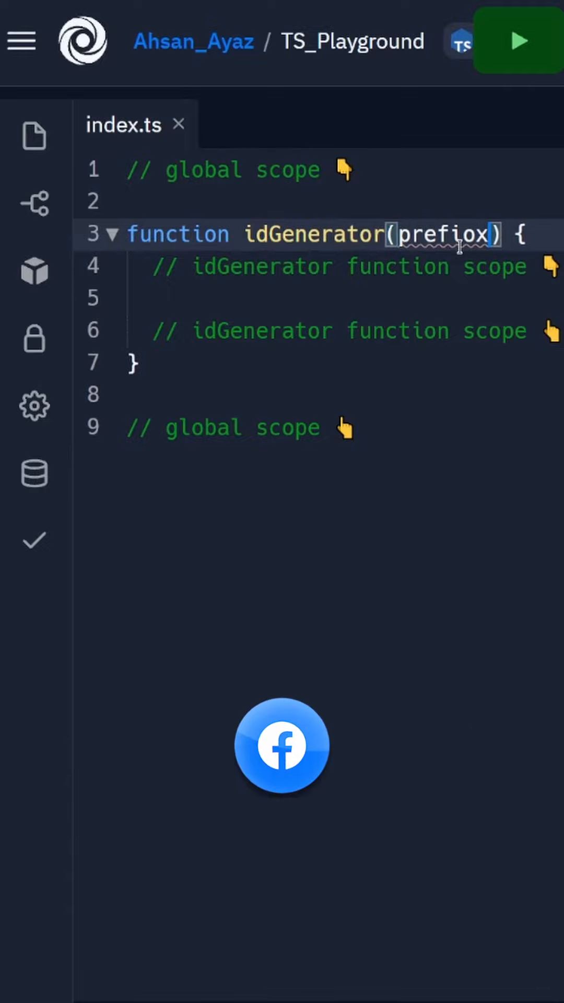
text(return function () {)
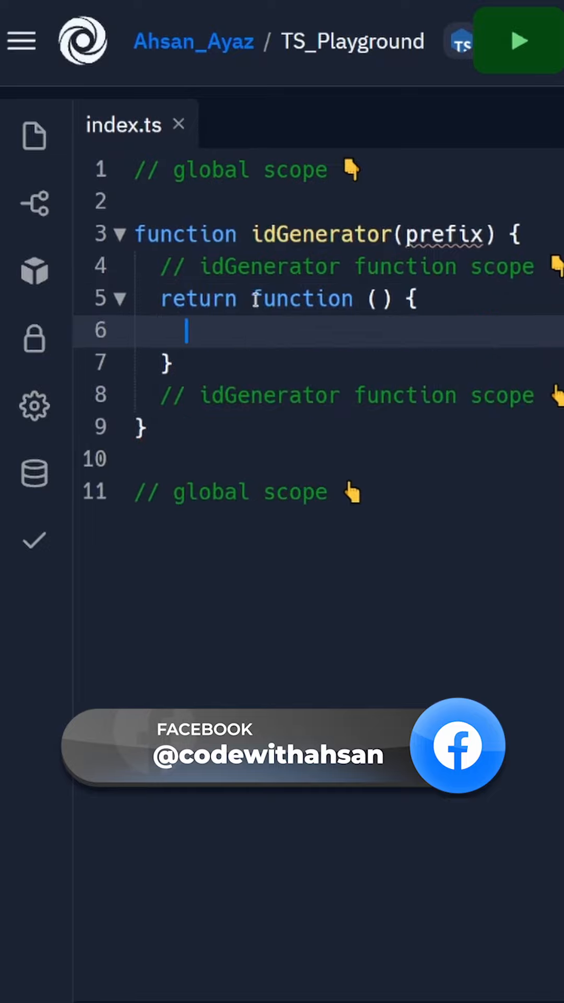
- Give the inner function a version parameter
double_click(301, 299)
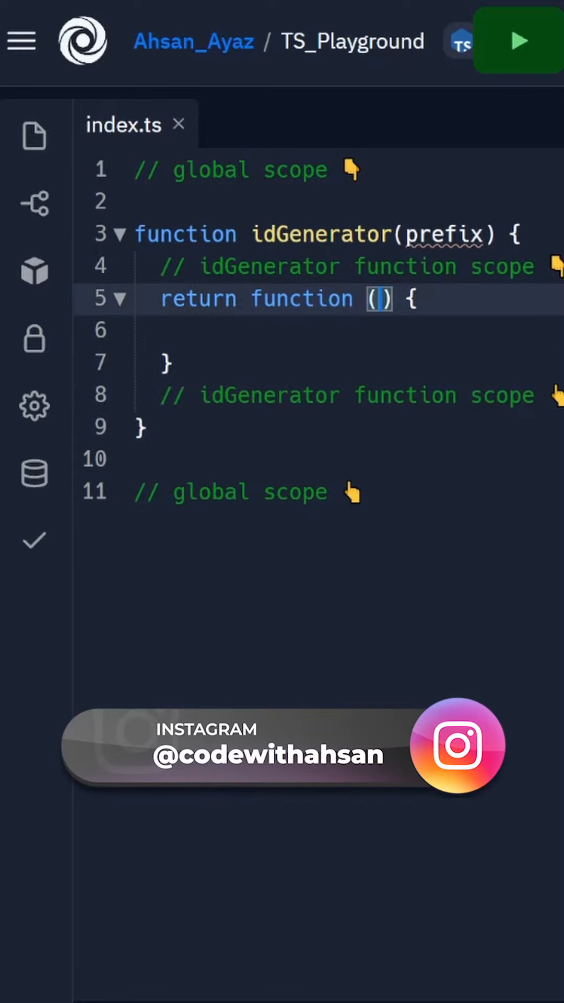
text(versio)
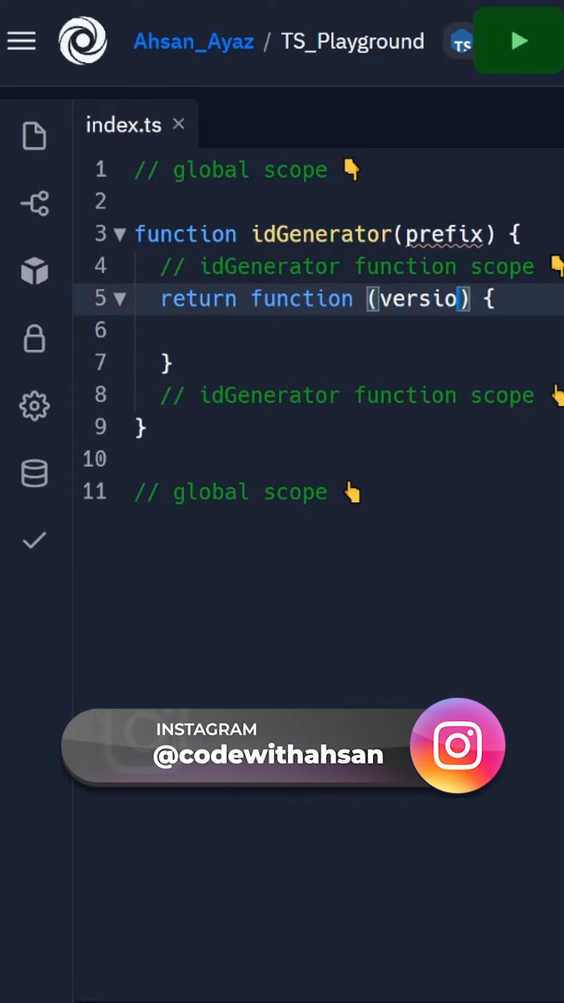
text(n)
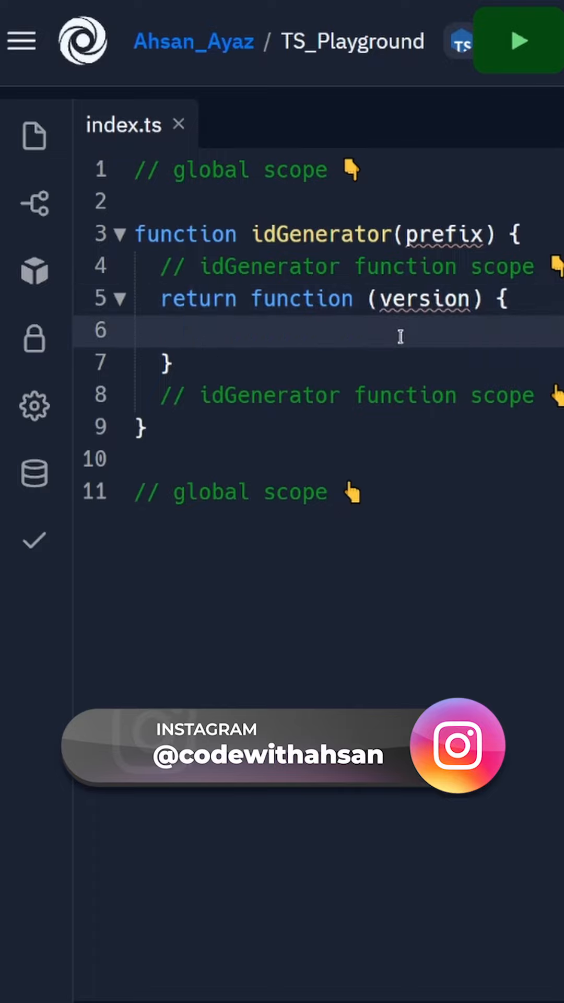
- Return the template string `${prefix}_${version}` from the inner function
text(return)
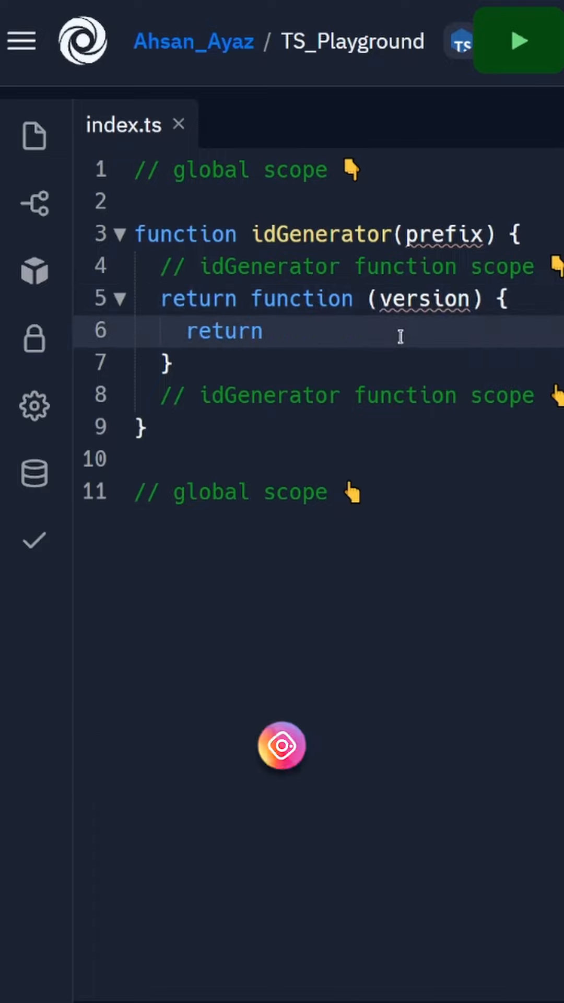
text(${})
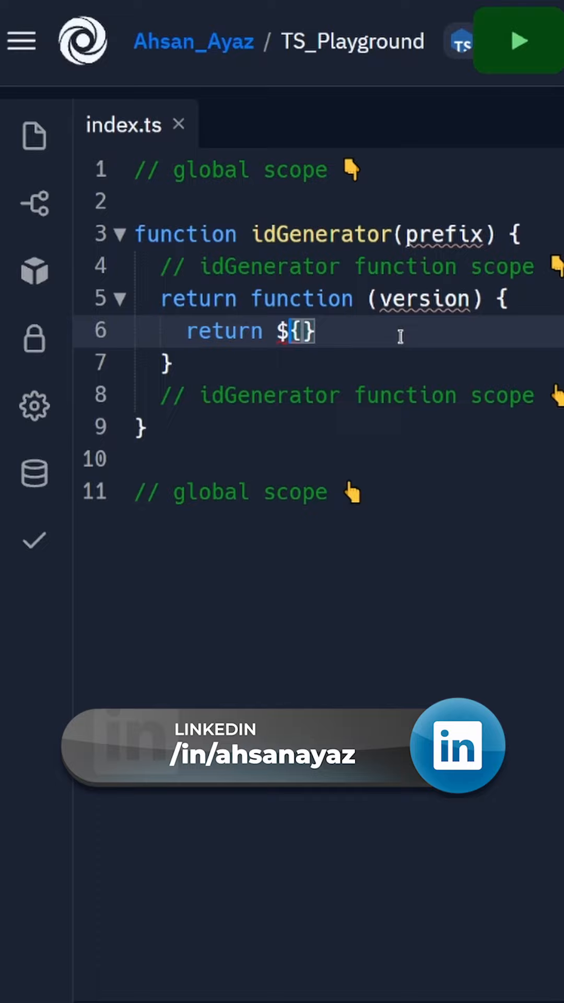
text(`)
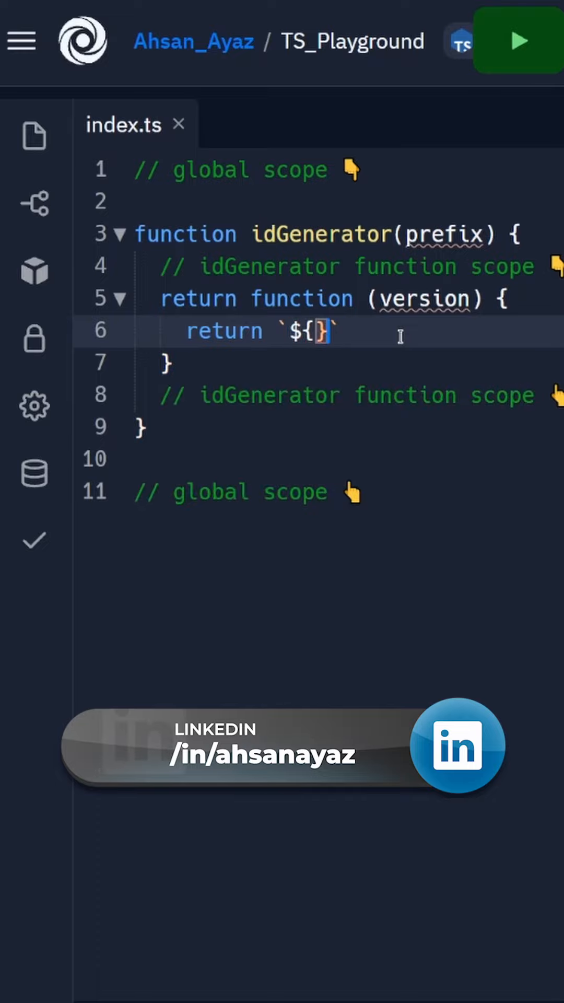
text(prefix}_${version)
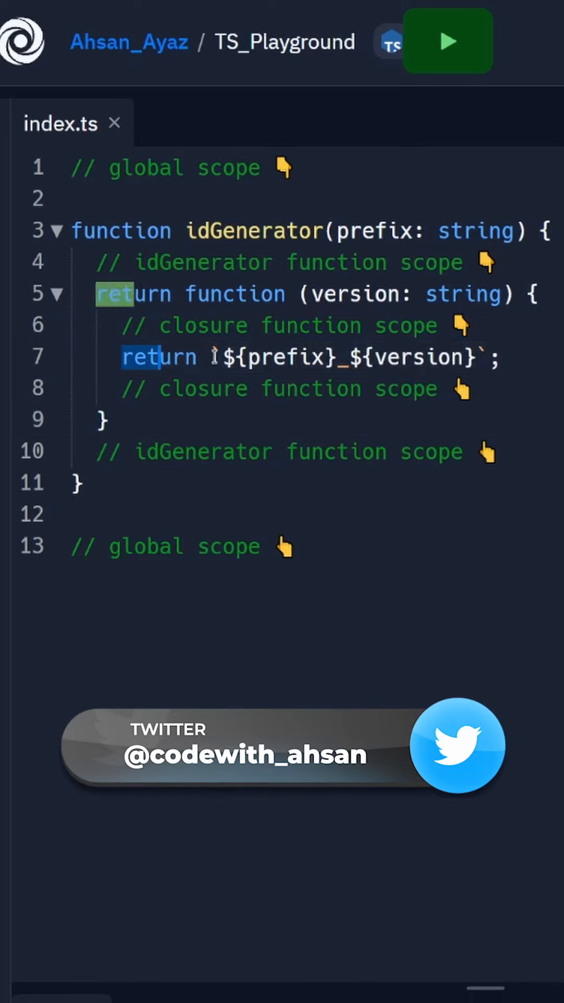
double_click(204, 325)
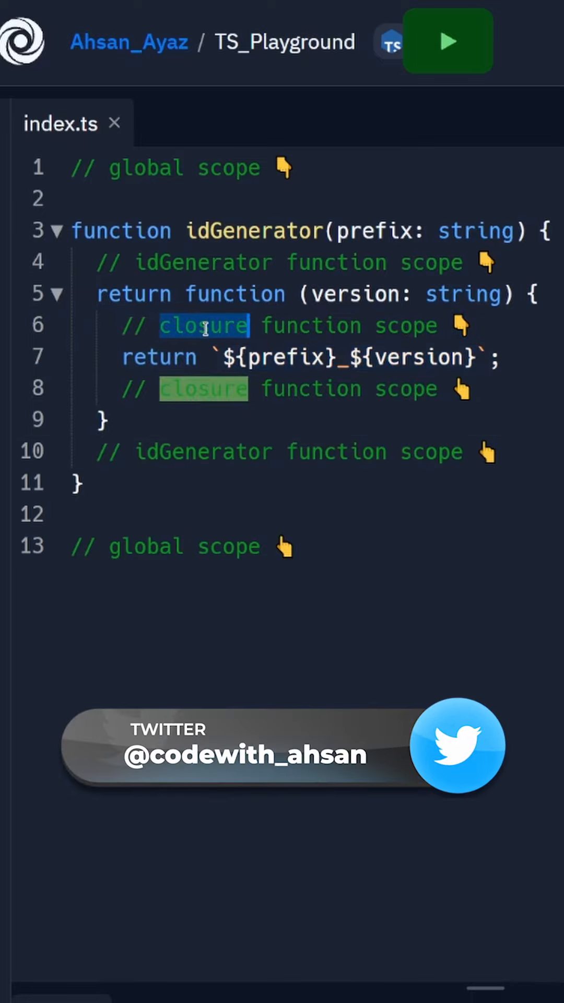
click(76, 482)
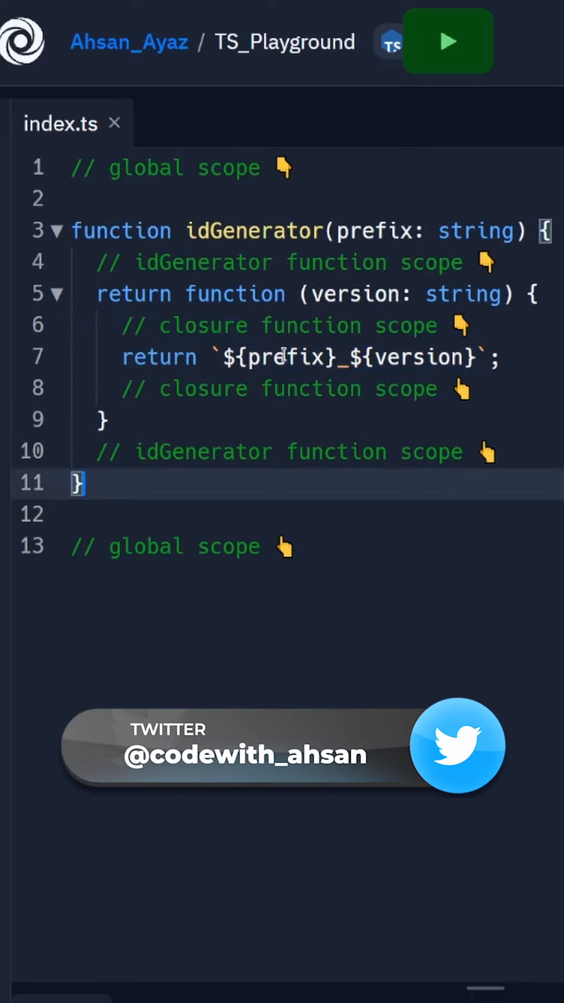
double_click(285, 357)
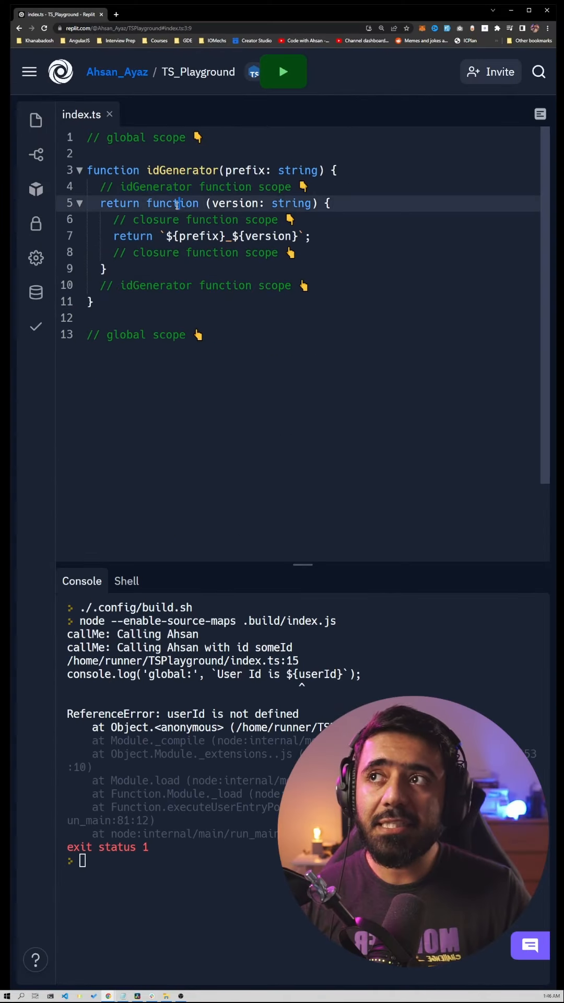
double_click(171, 204)
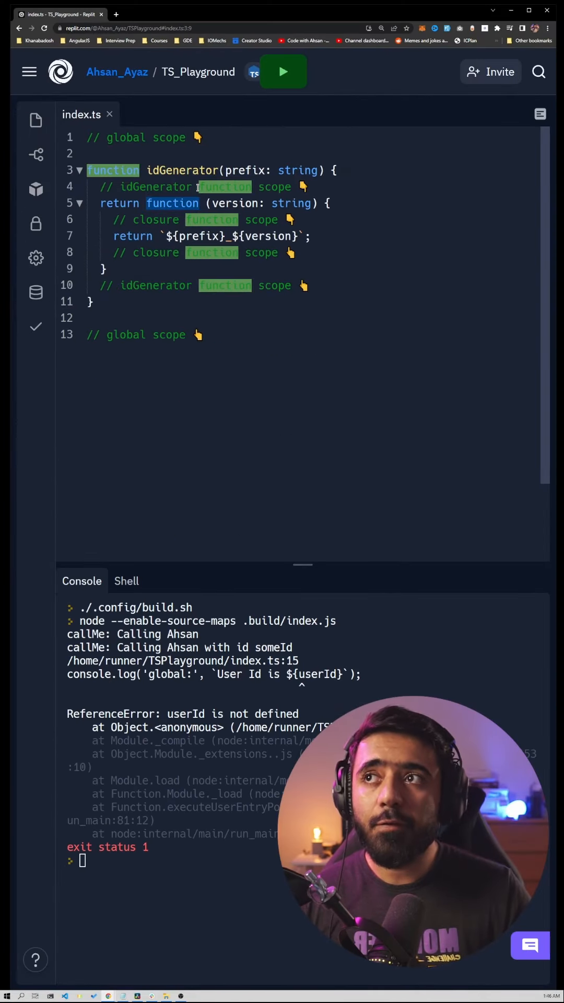